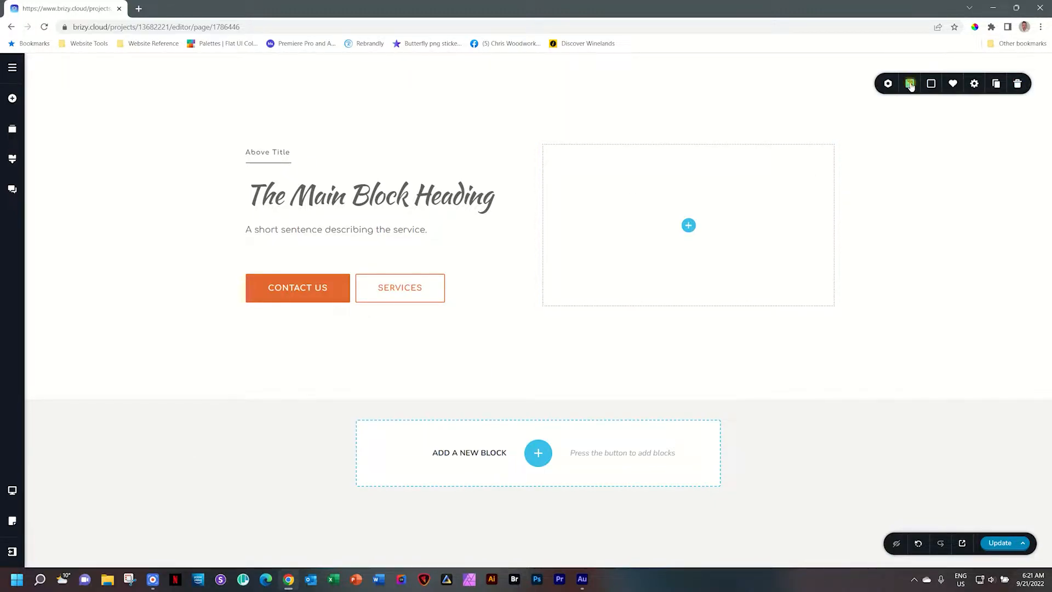
Upload the black-and-white geometric pattern image as the hero block's background, set to cover.
click(910, 84)
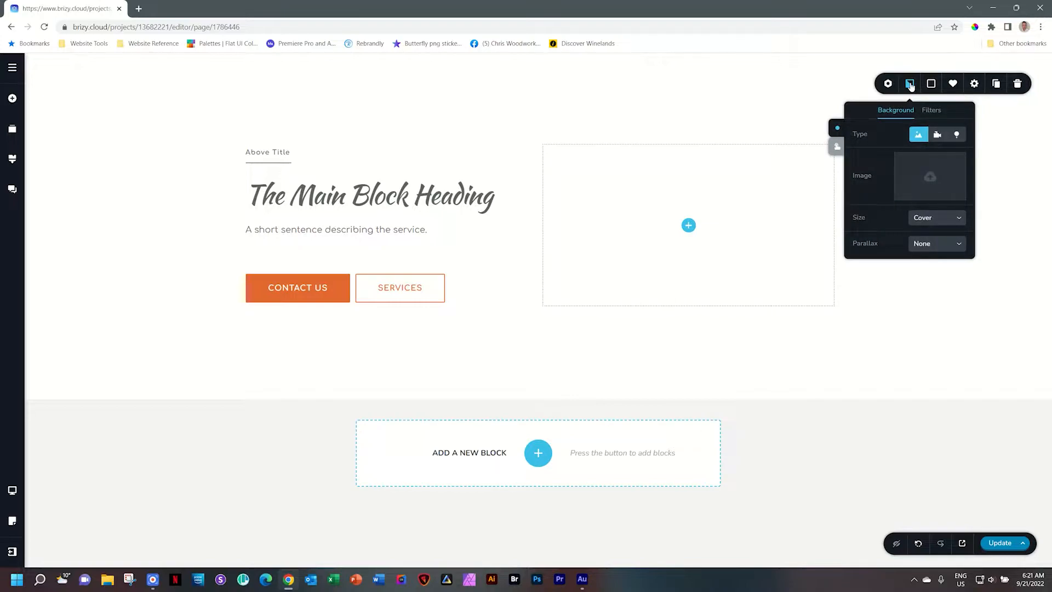
mouse_move(944, 187)
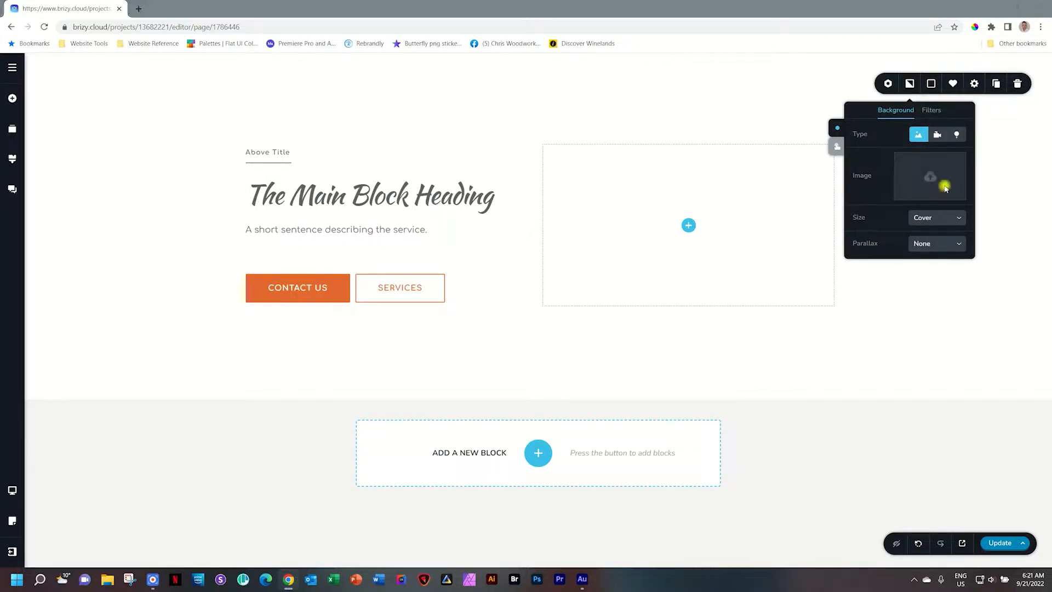
click(945, 186)
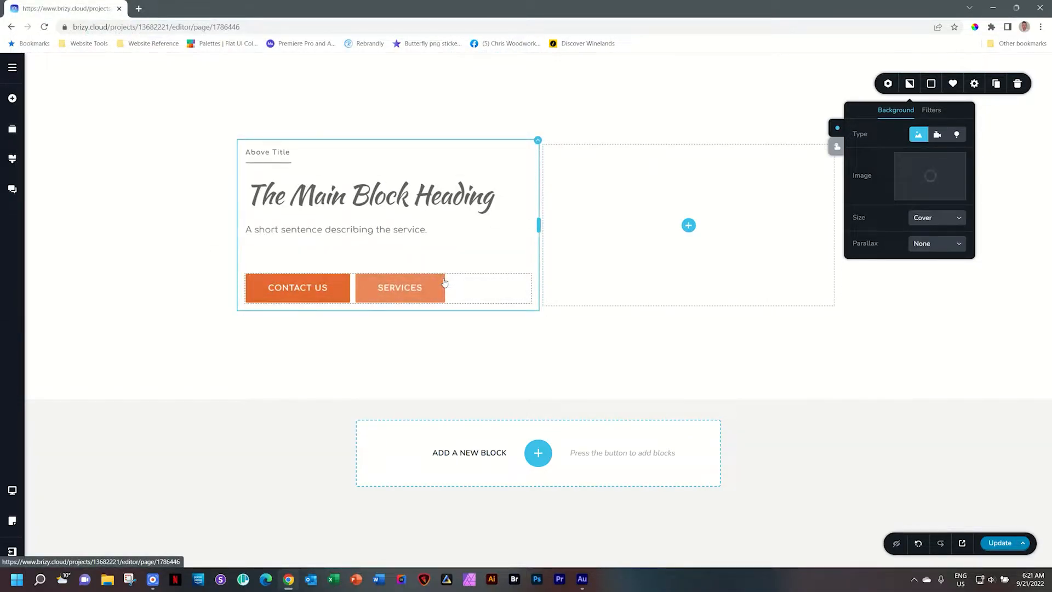
click(930, 176)
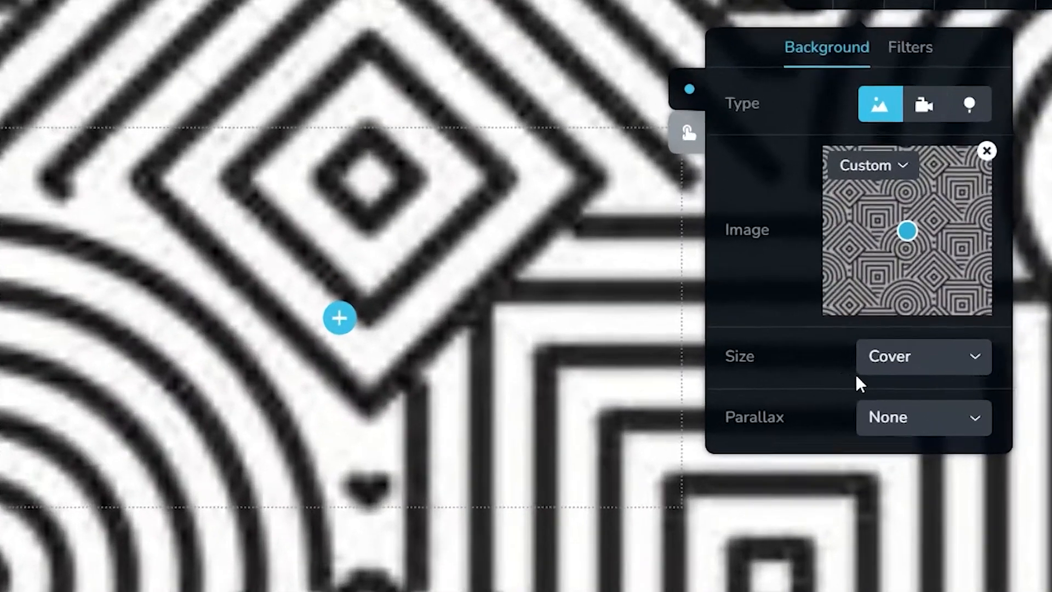
Change the background image size to Contain so the pattern shows once, centred.
click(923, 356)
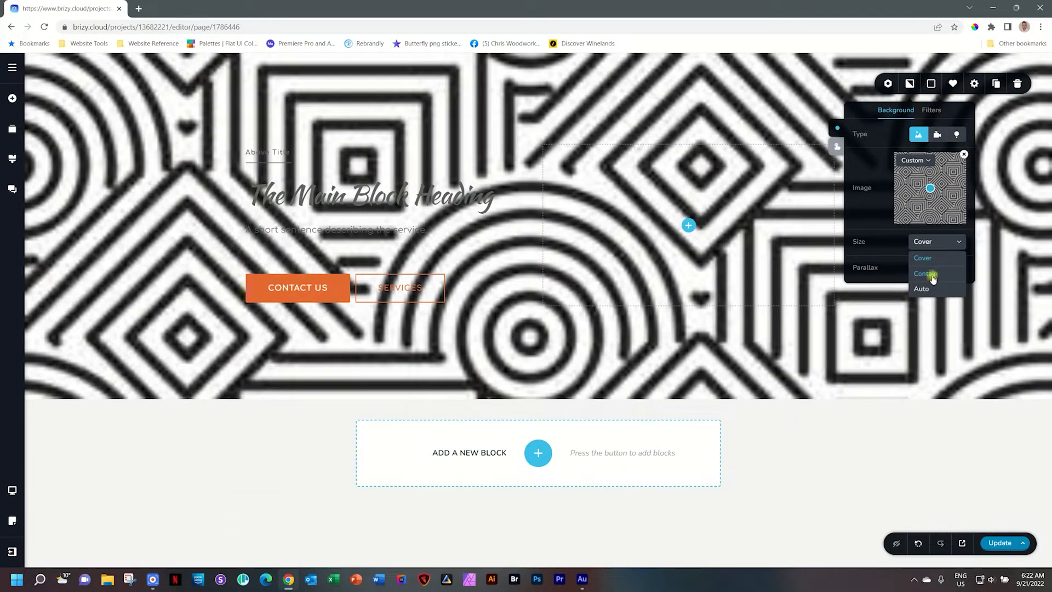
click(927, 273)
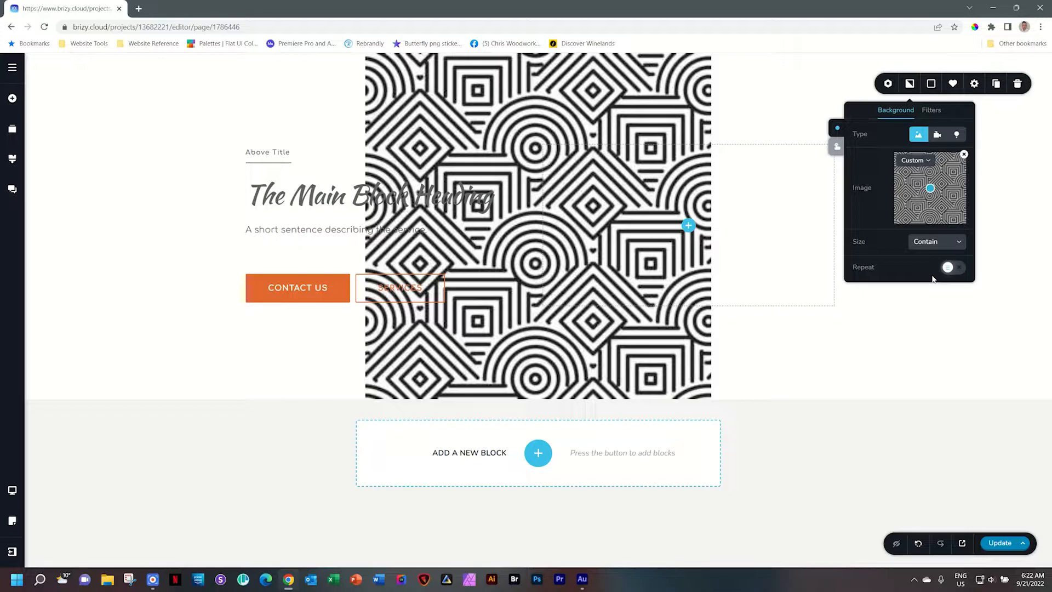
mouse_move(810, 371)
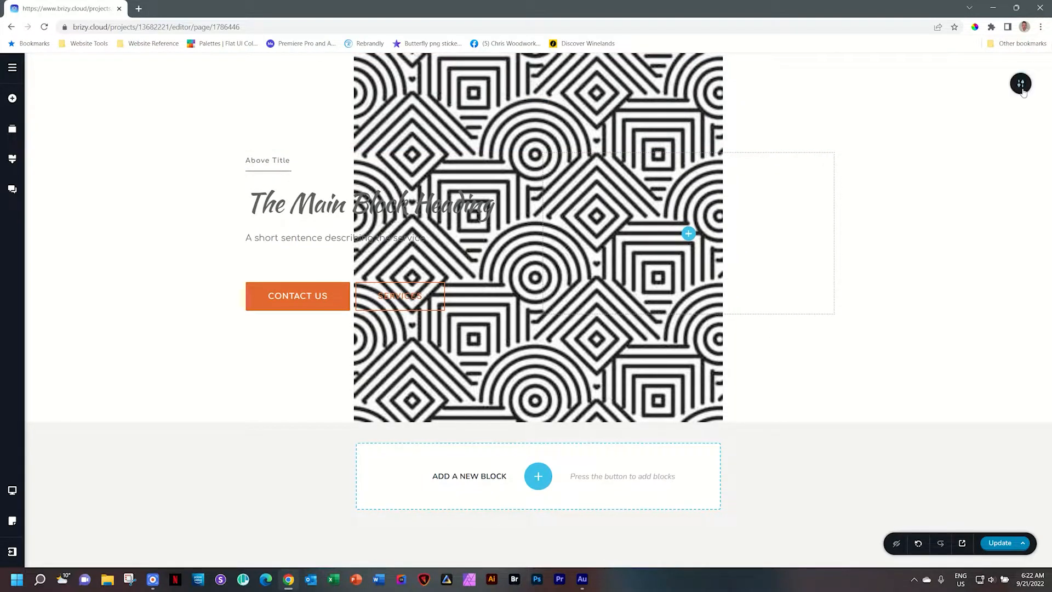
click(1020, 83)
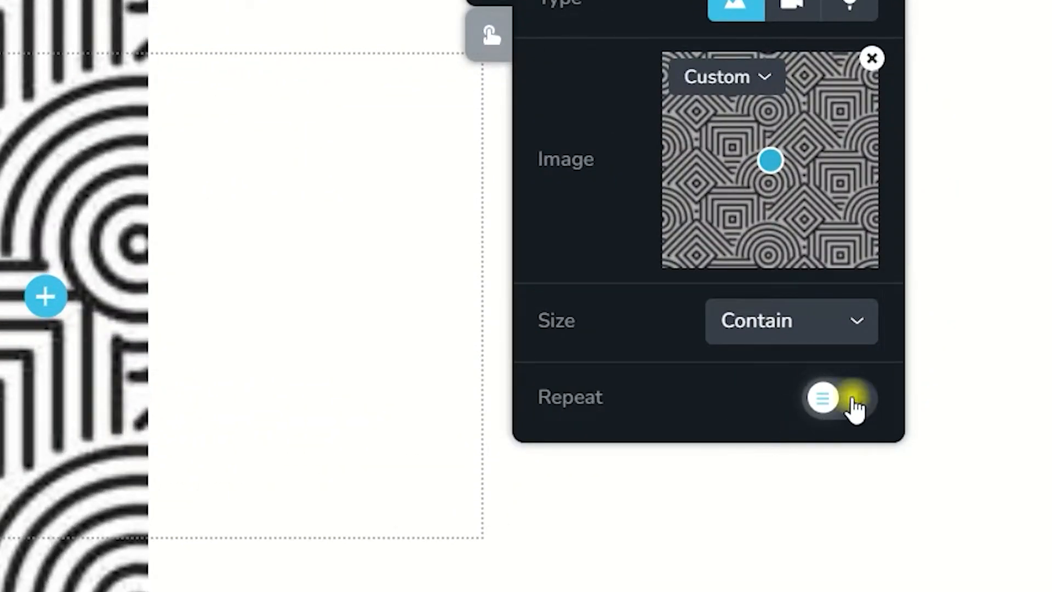
click(852, 397)
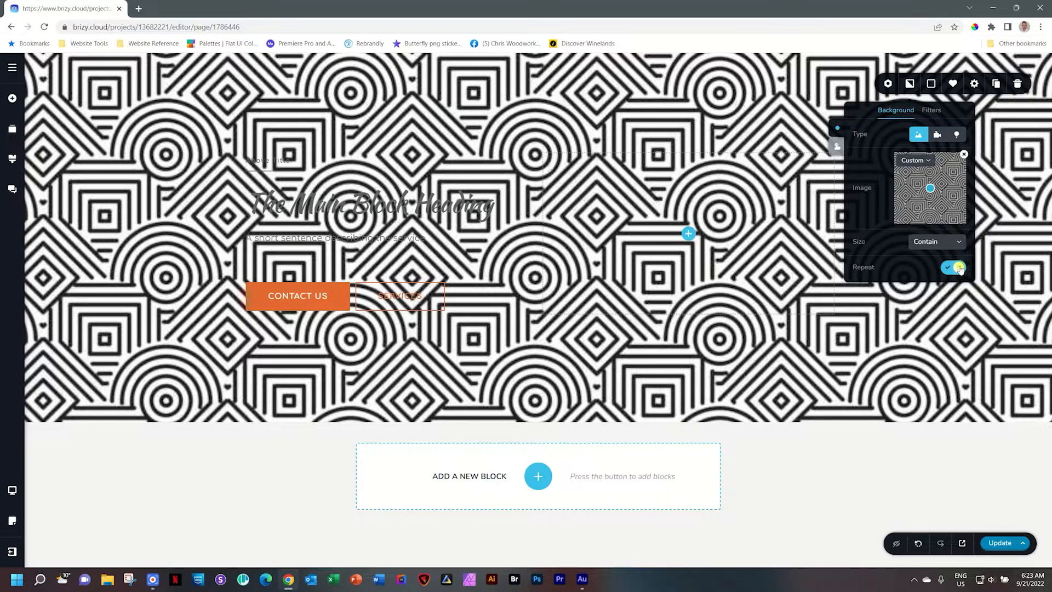
click(948, 267)
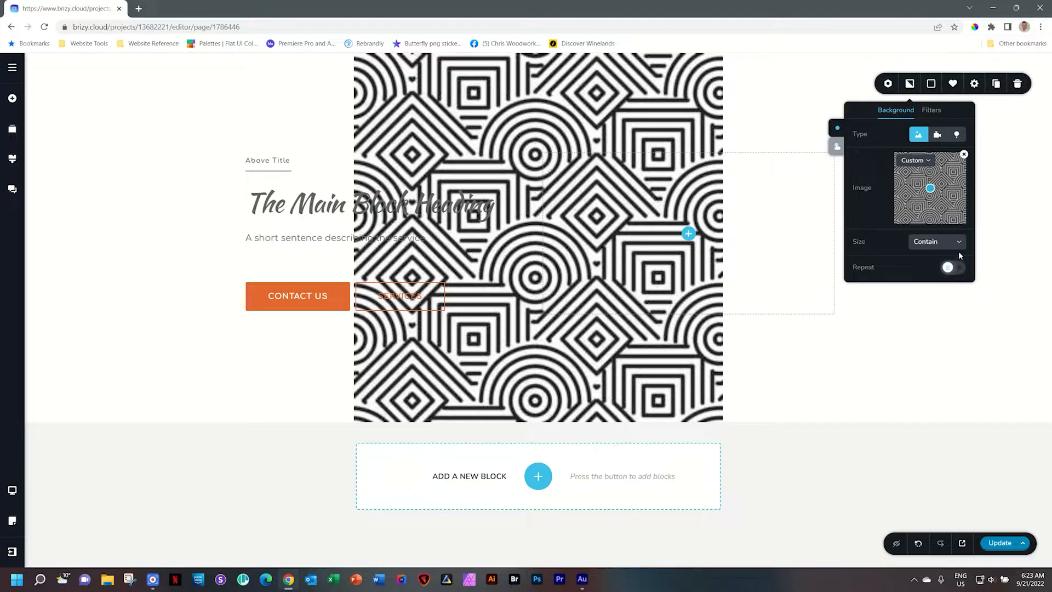
click(934, 242)
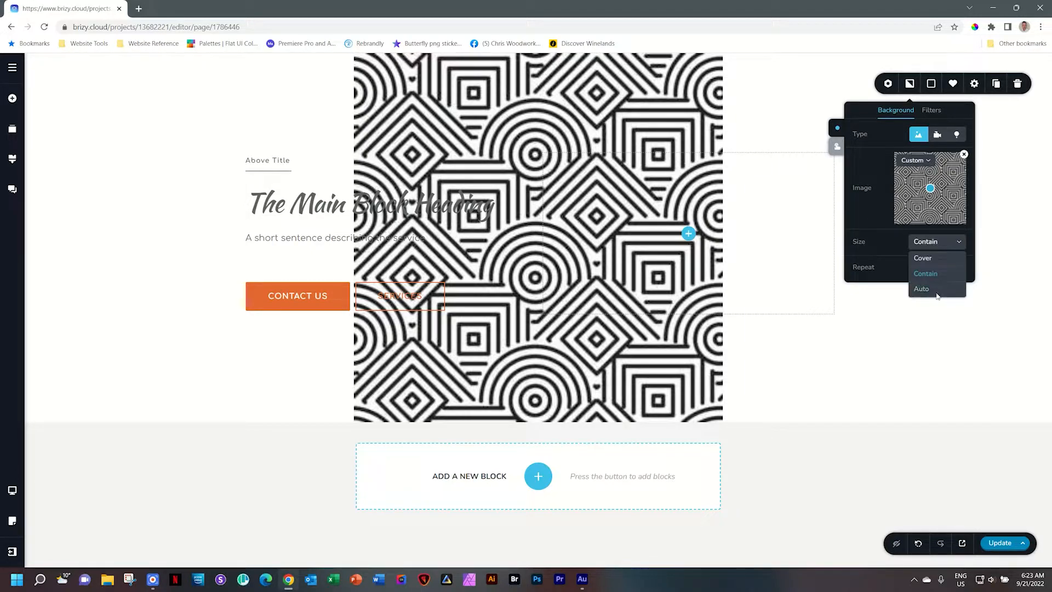
Set the background size to Auto and turn Repeat on to tile the pattern.
click(921, 289)
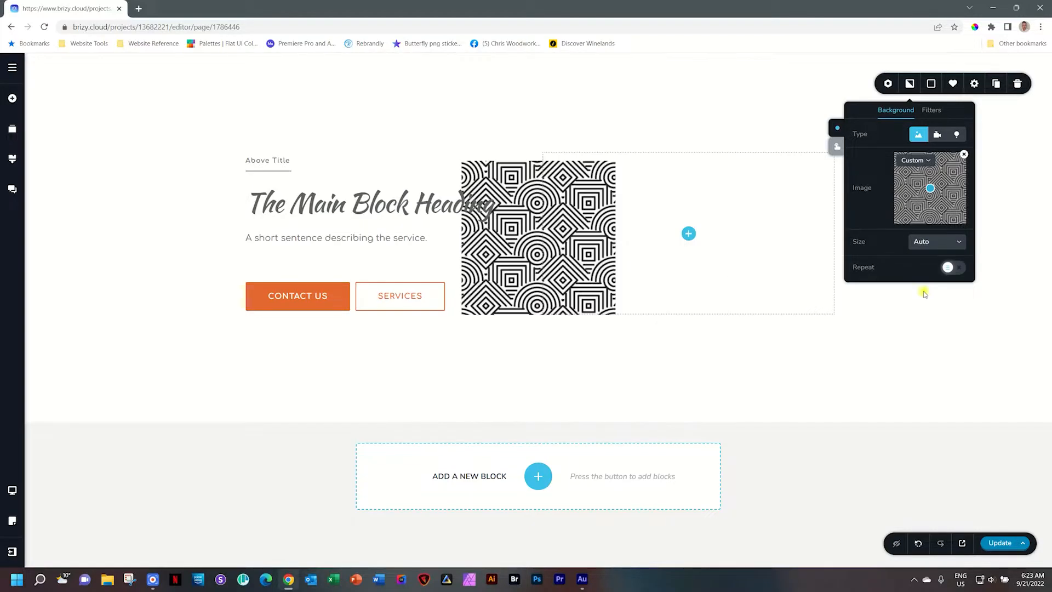
mouse_move(925, 294)
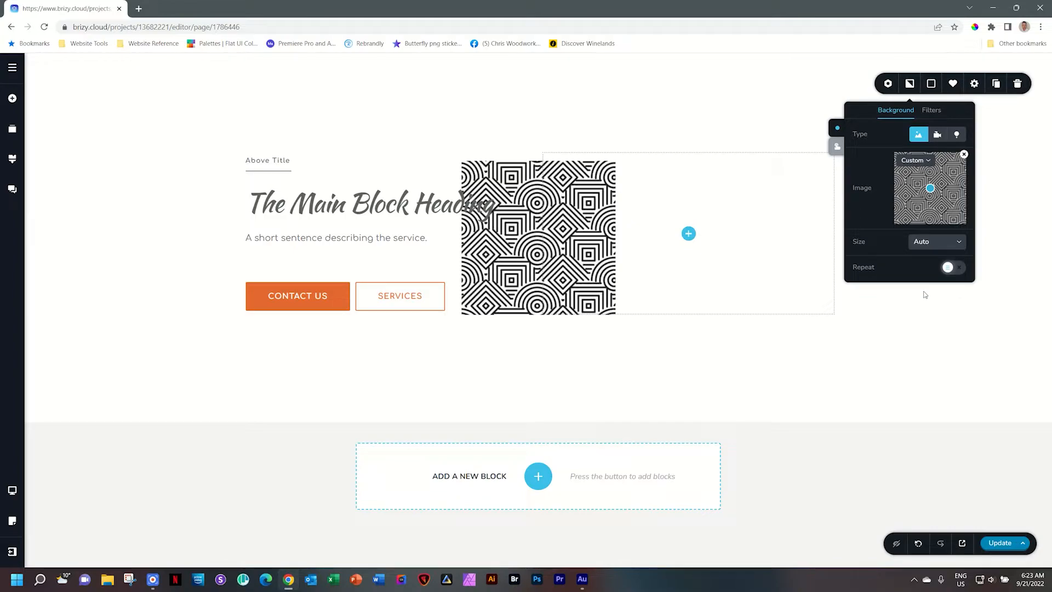
click(948, 267)
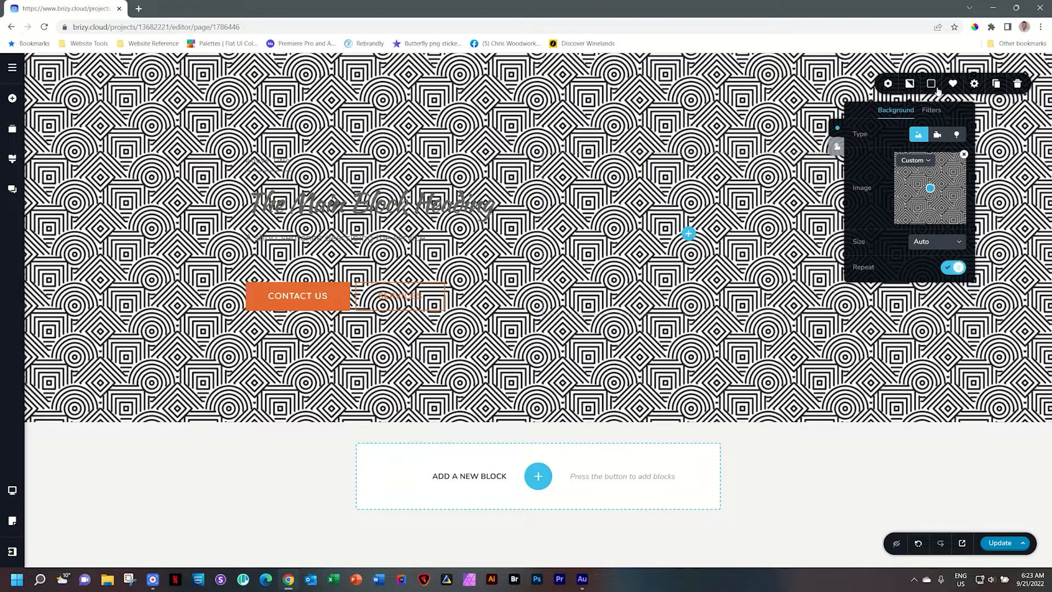
Add a semi-transparent orange overlay to the block and make the heading text white.
click(952, 83)
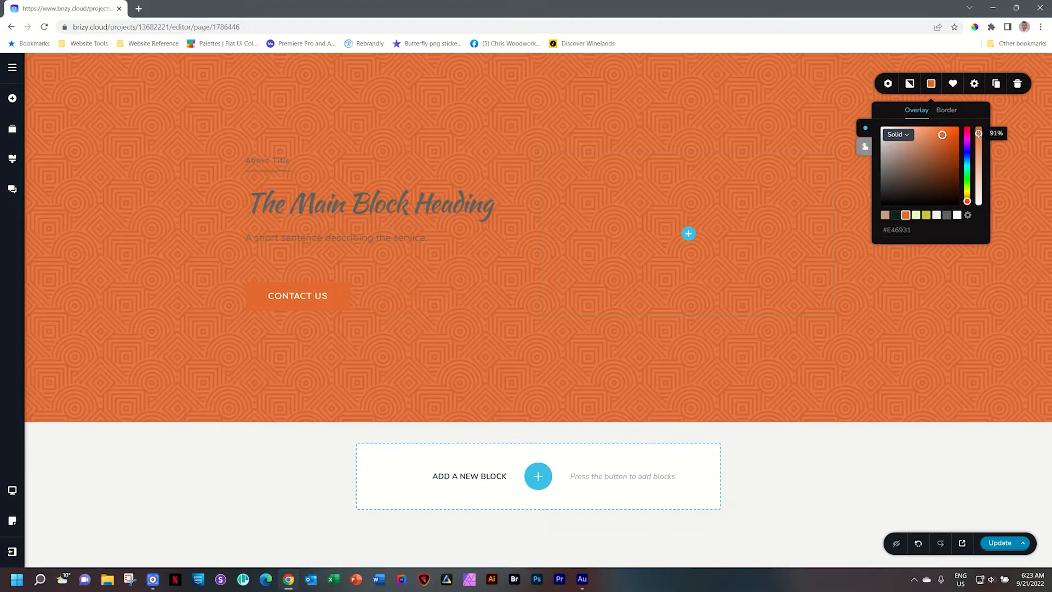
click(266, 161)
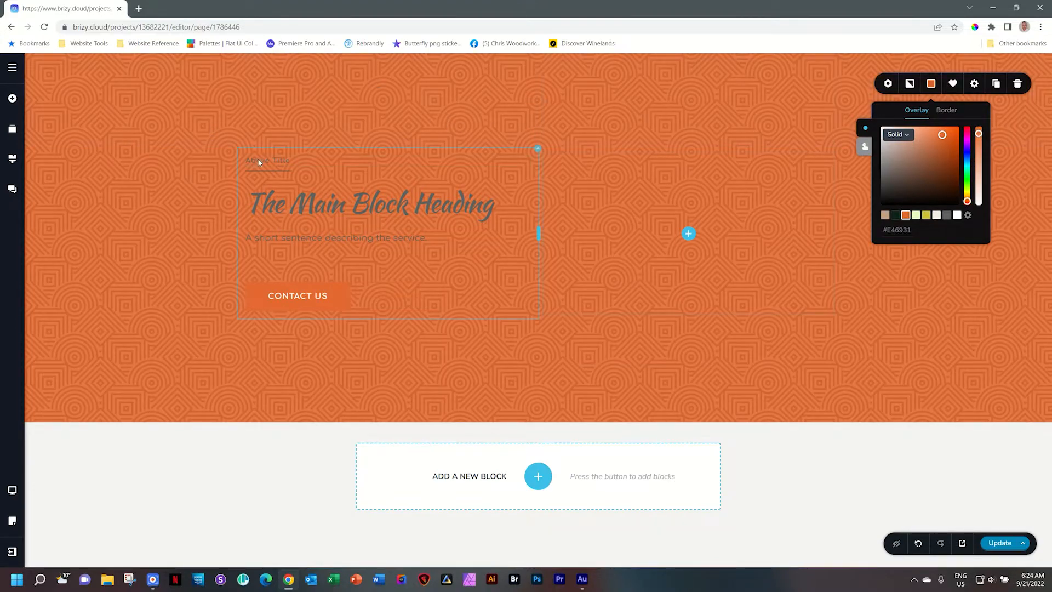
click(266, 161)
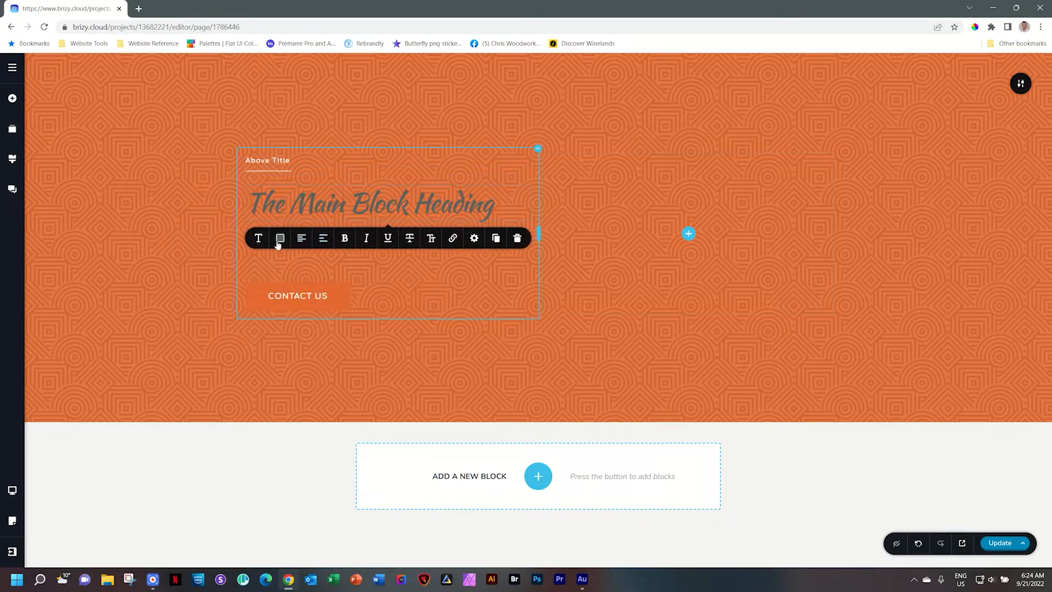
click(280, 238)
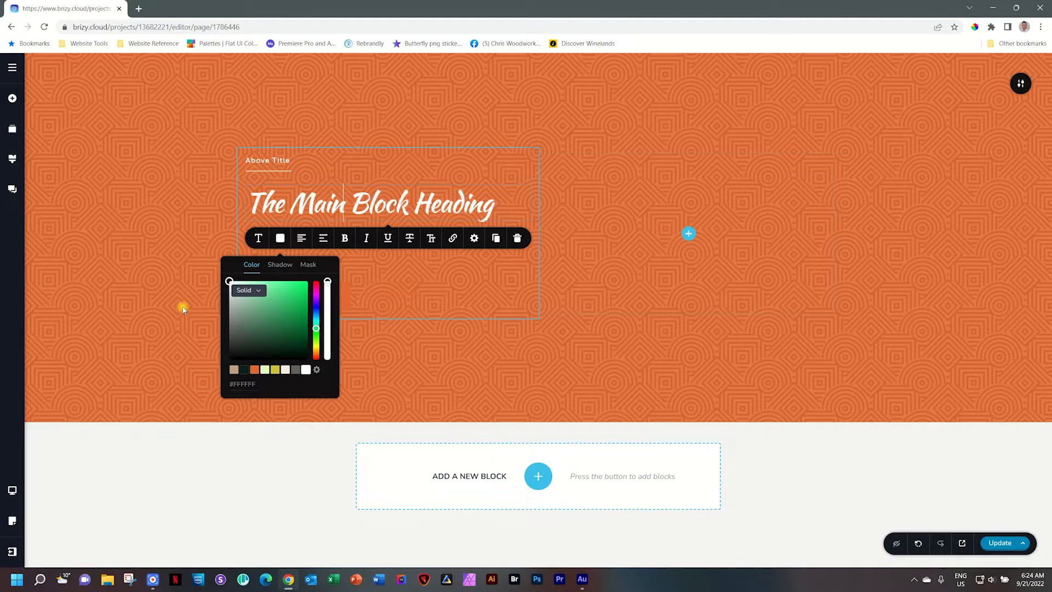